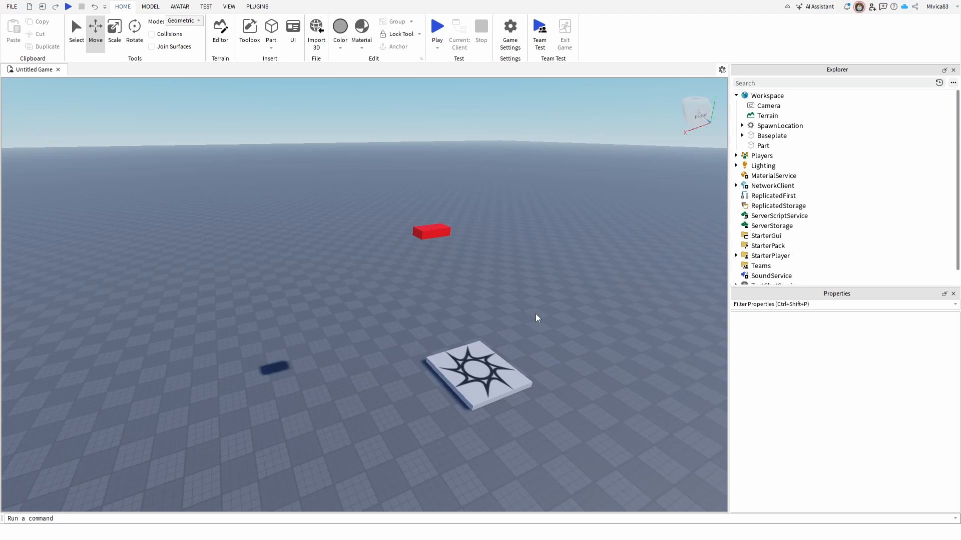
# Select the red brick part and start a play test of the game
pyautogui.click(432, 231)
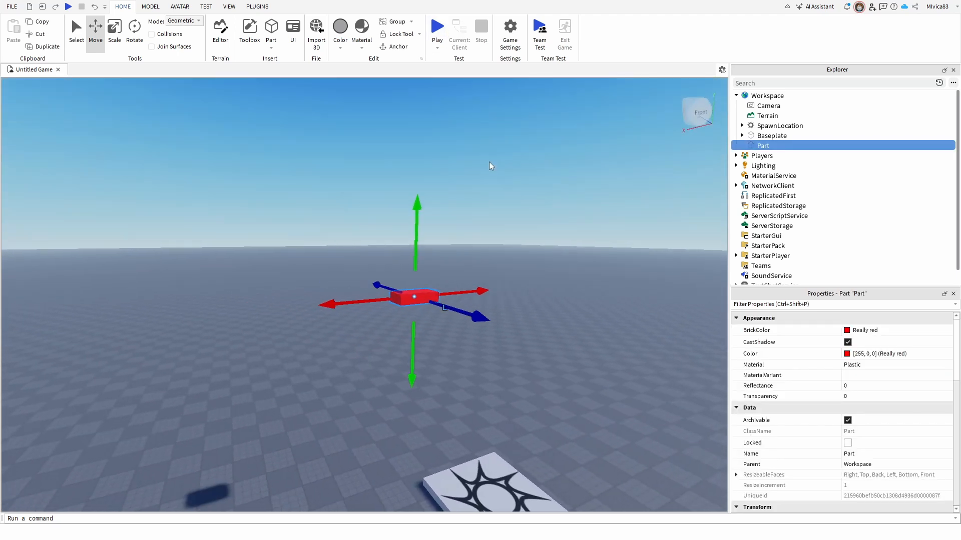
pyautogui.click(436, 26)
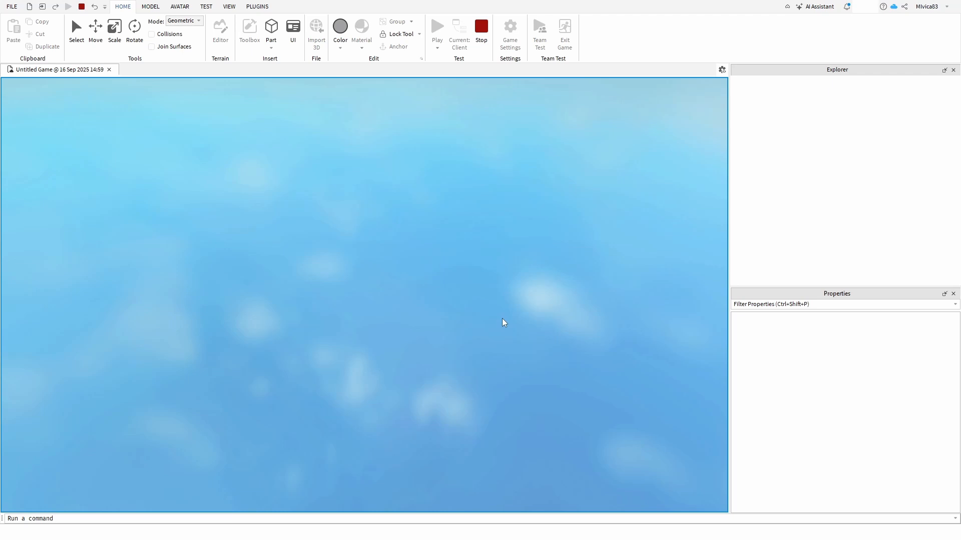
# Stop the play test and return to edit mode
pyautogui.click(437, 26)
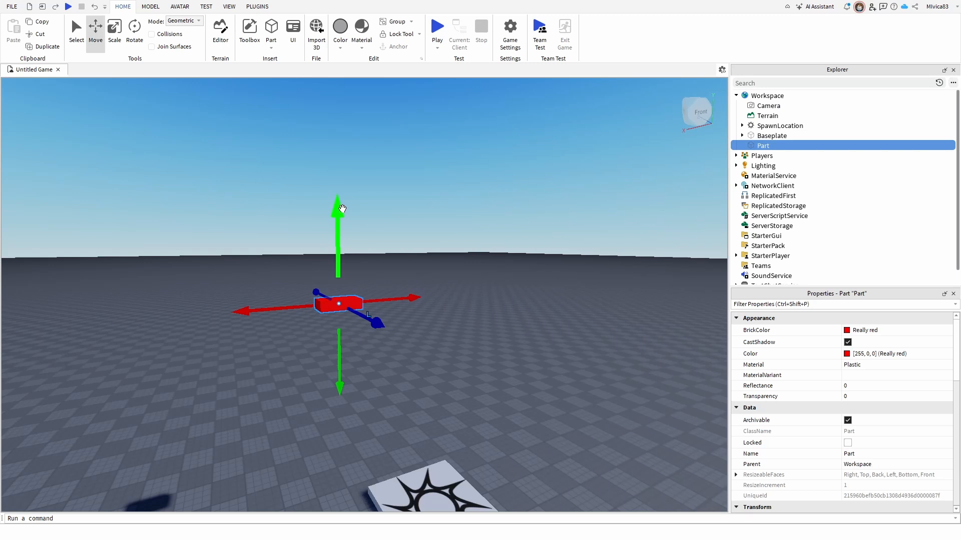
pyautogui.moveTo(760, 284)
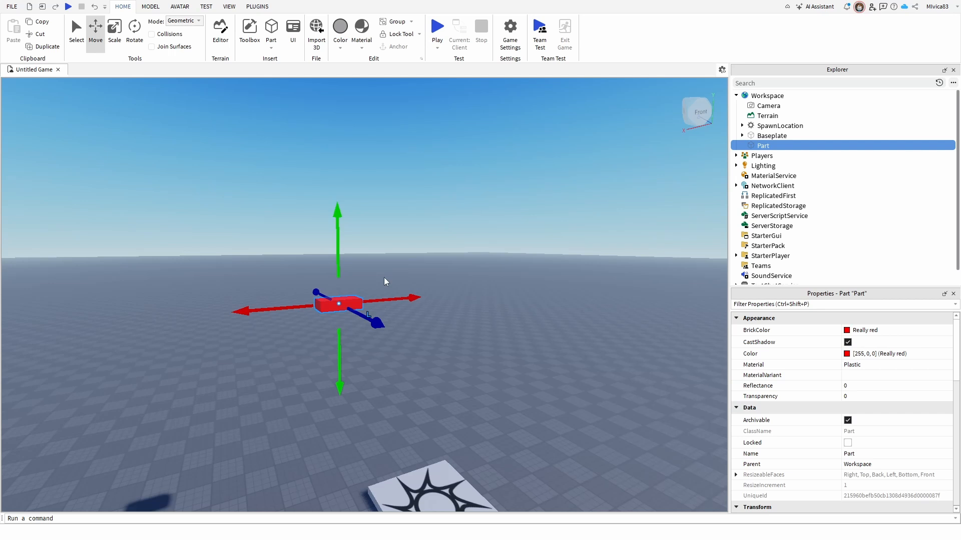
pyautogui.moveTo(262, 343)
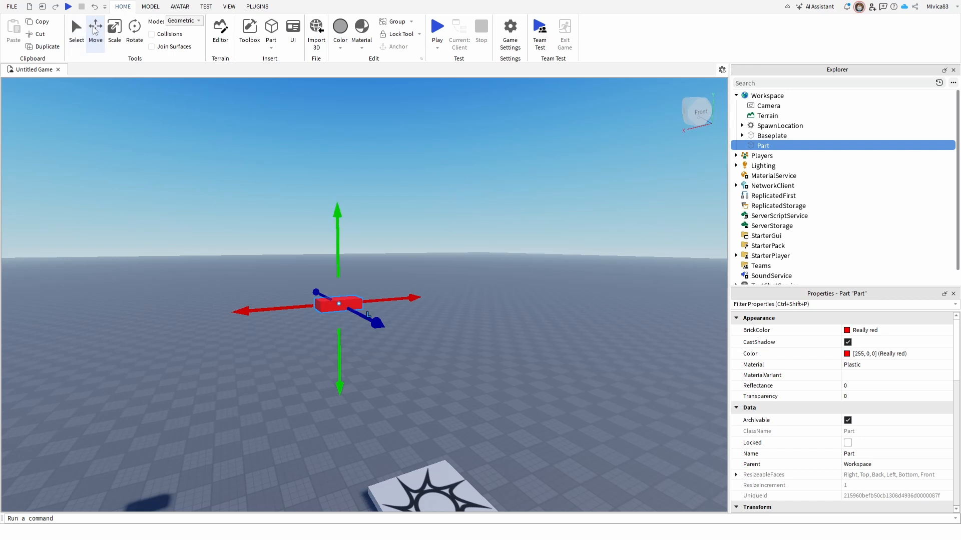
pyautogui.moveTo(343, 306)
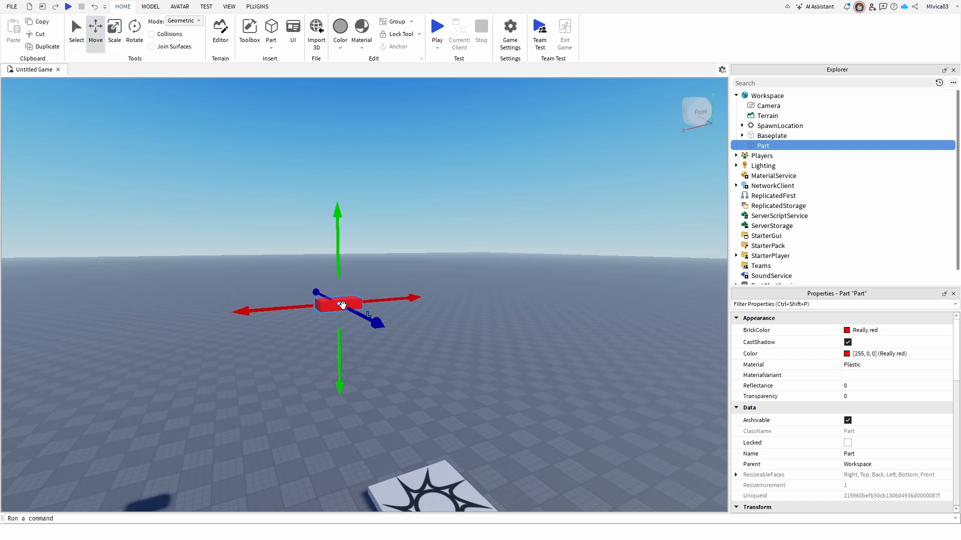
# Switch to the Select tool and select the red brick again
pyautogui.click(194, 298)
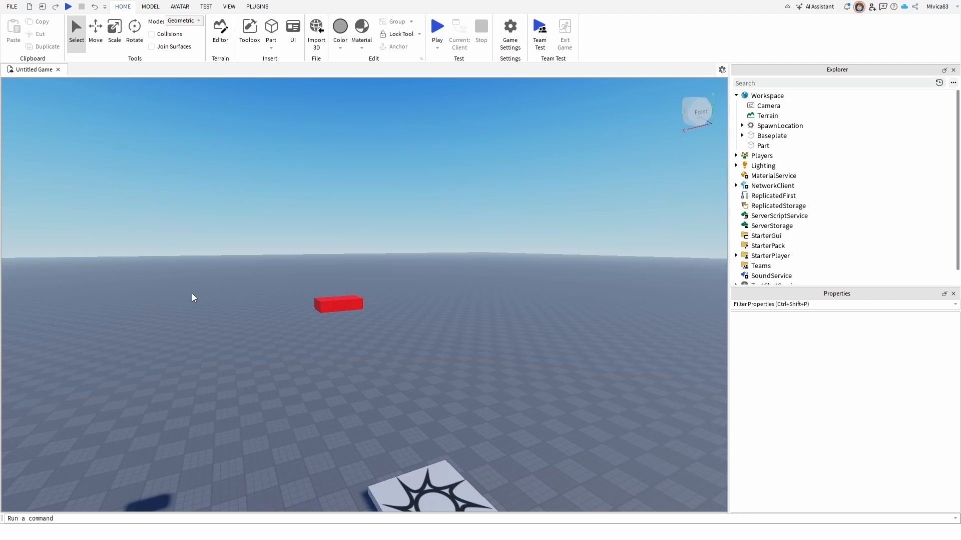
pyautogui.click(336, 304)
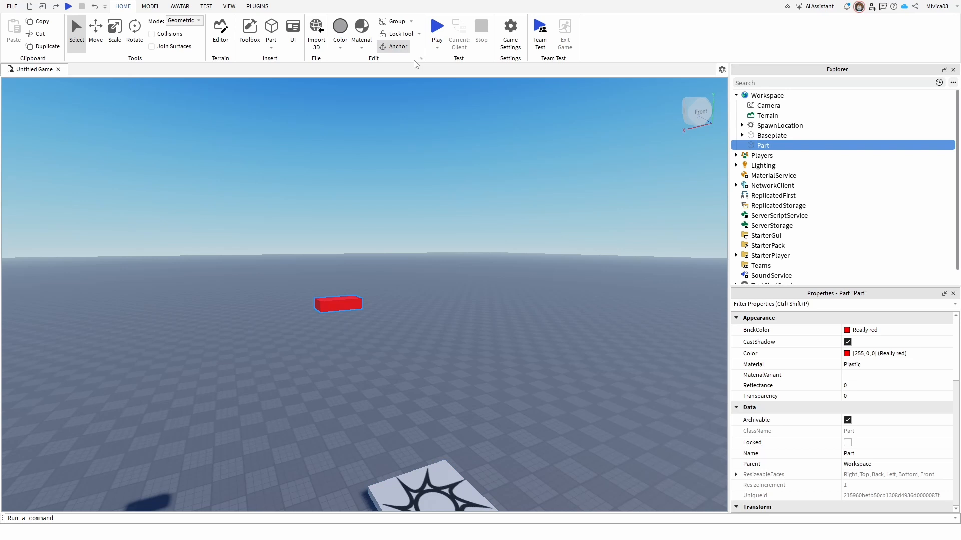
pyautogui.moveTo(394, 48)
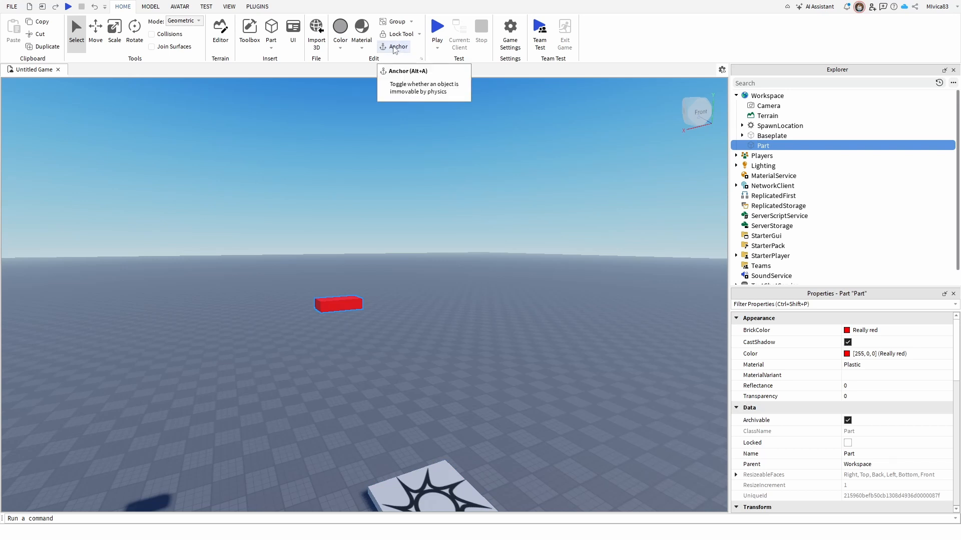
pyautogui.moveTo(433, 68)
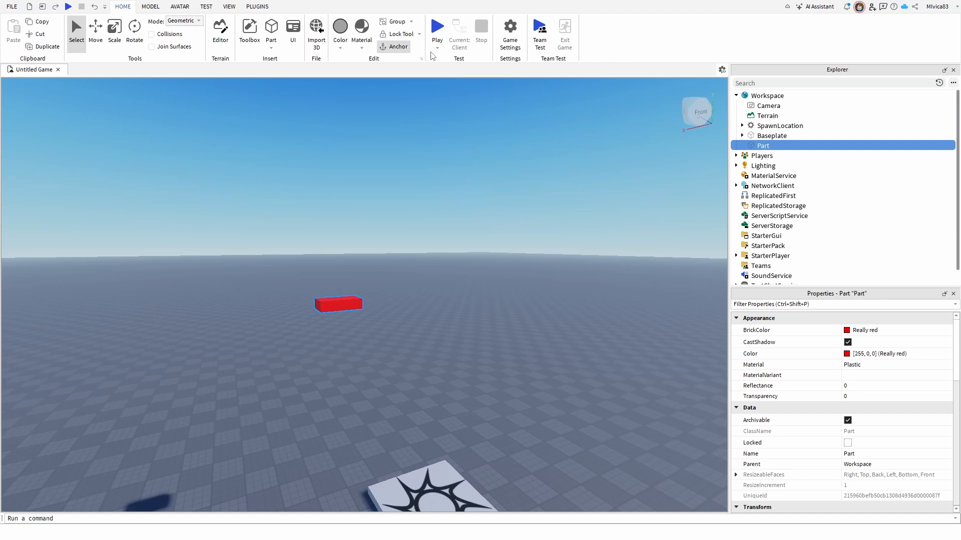
# Run a second play test and stop it
pyautogui.click(436, 25)
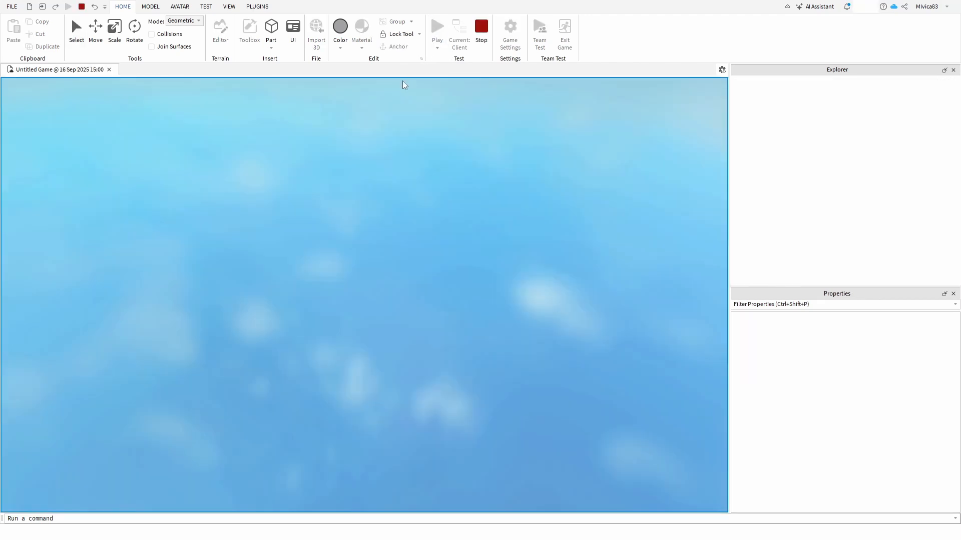
pyautogui.click(436, 26)
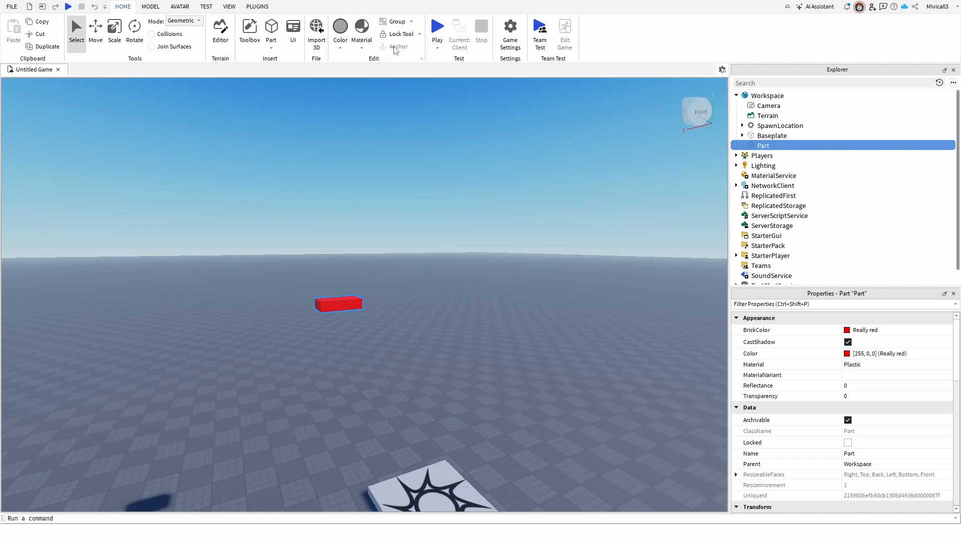
pyautogui.moveTo(446, 345)
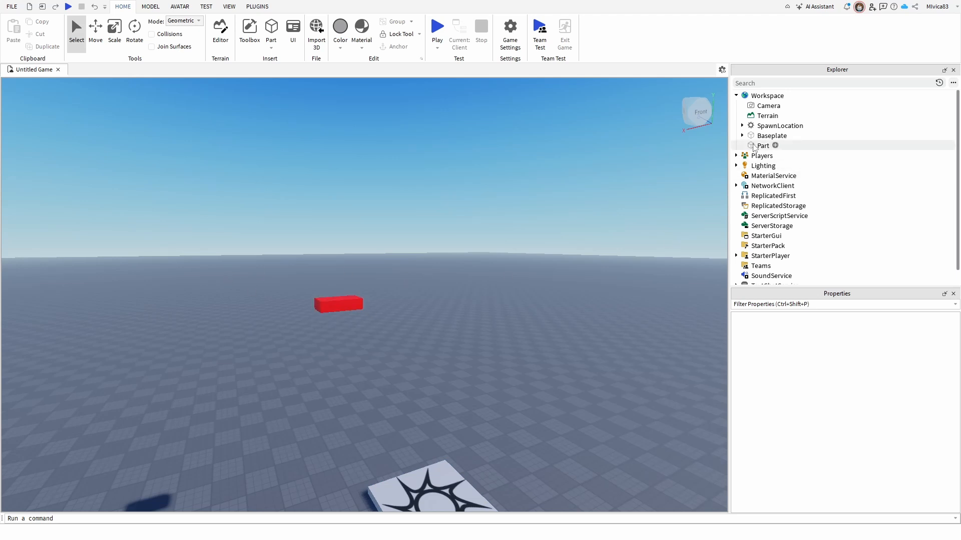
# Select the Part in the Explorer, play-test to watch the unanchored brick fall, then stop
pyautogui.click(763, 147)
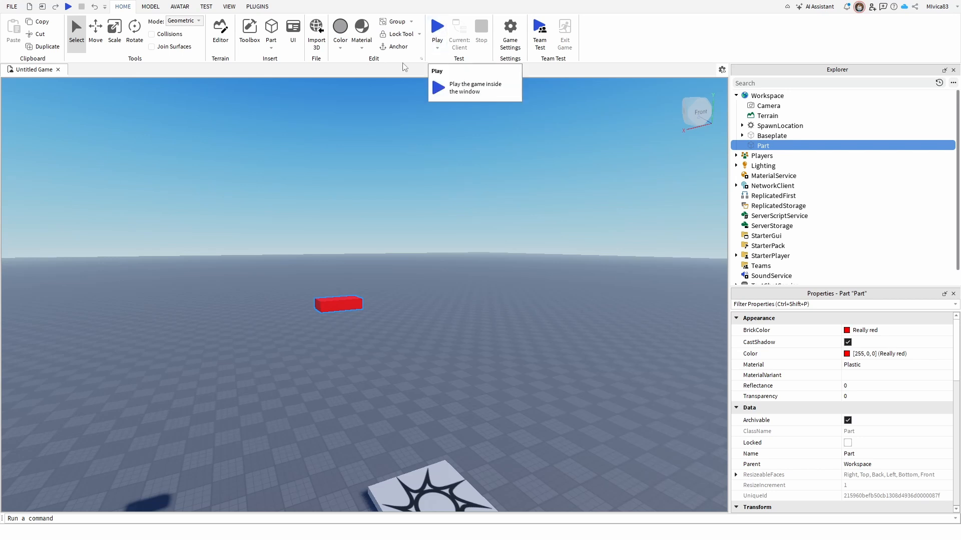
pyautogui.click(437, 26)
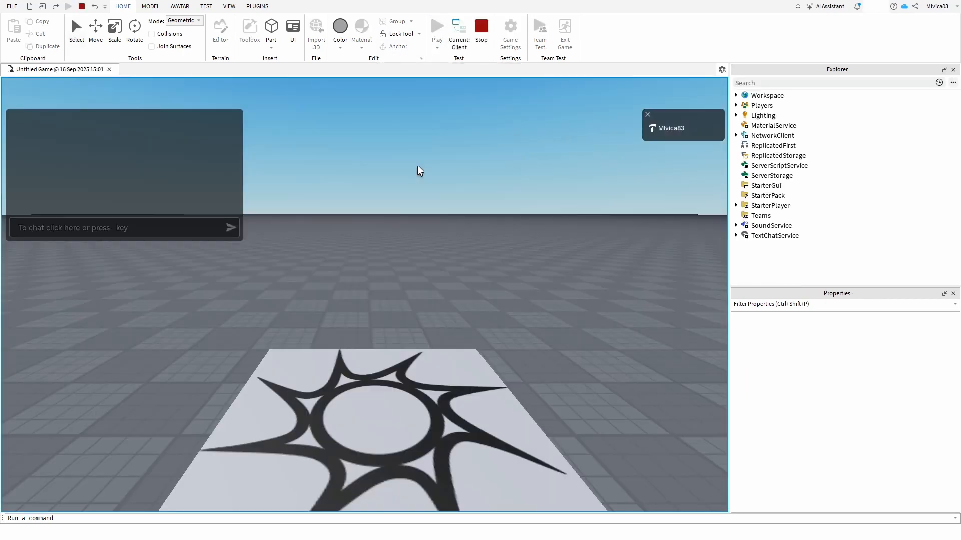
pyautogui.click(436, 26)
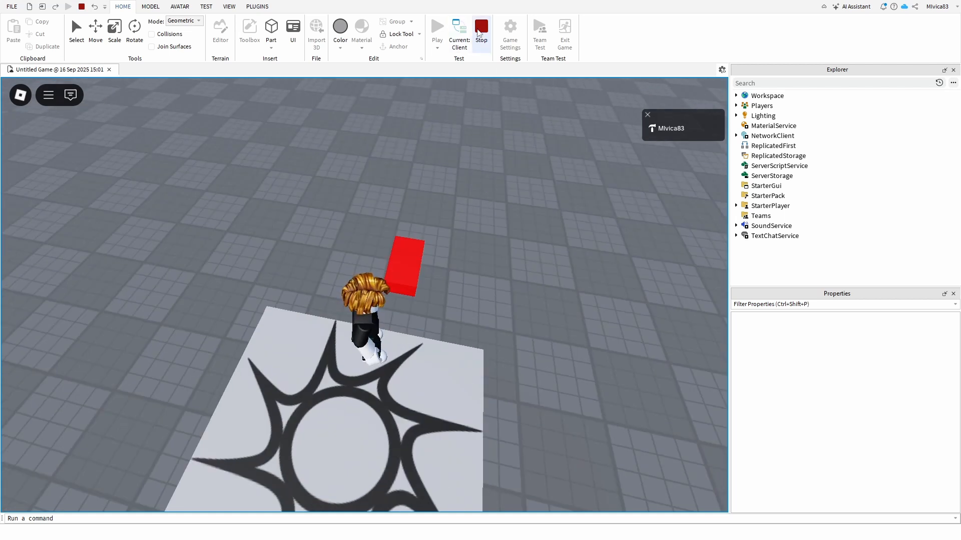
pyautogui.click(480, 26)
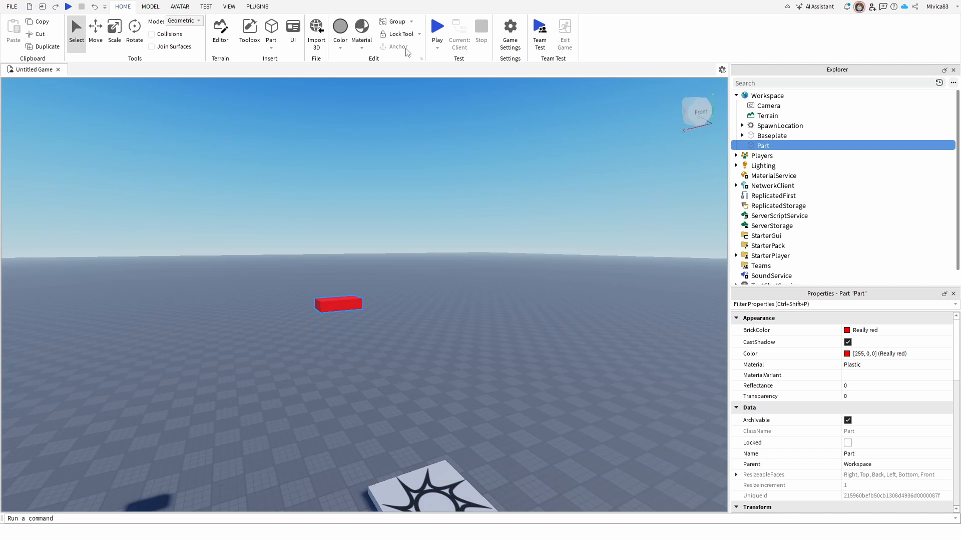
pyautogui.moveTo(399, 50)
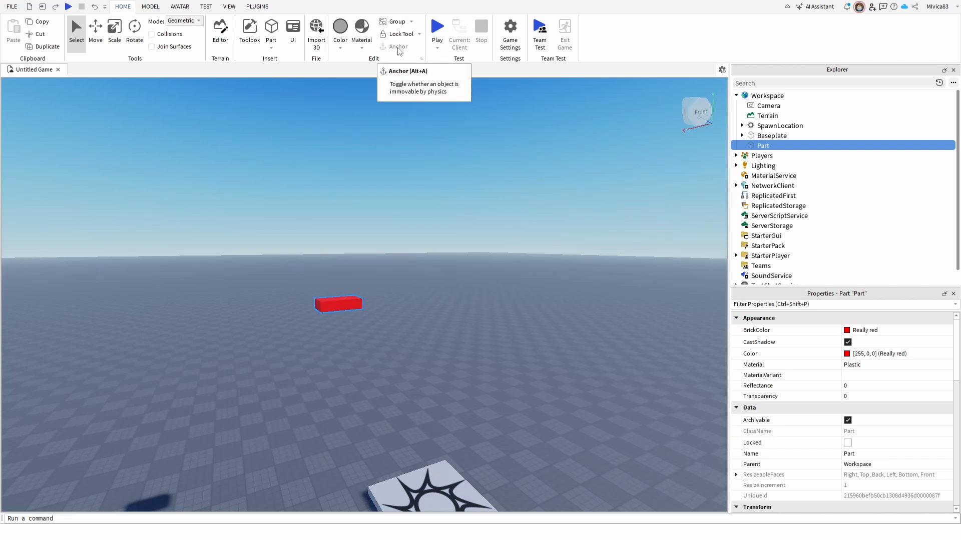
pyautogui.moveTo(360, 124)
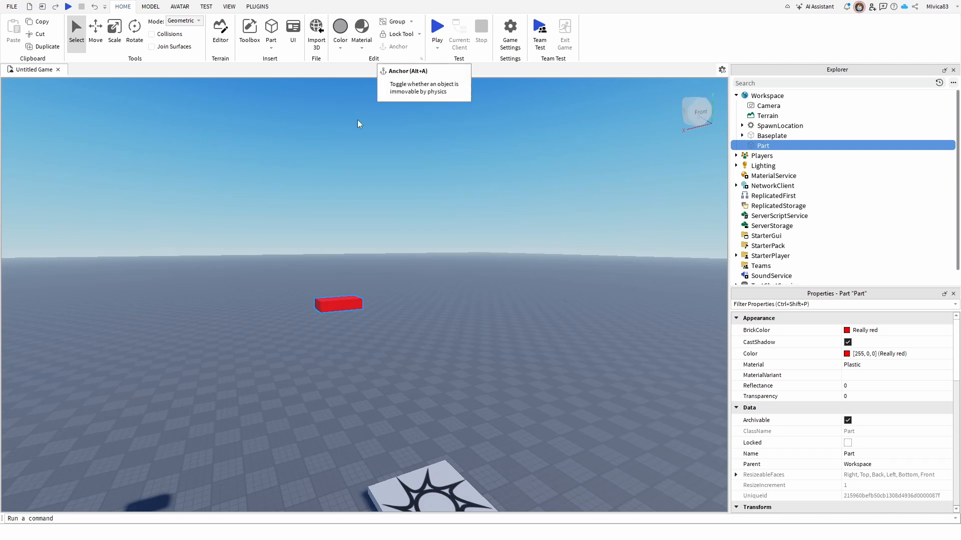
# Select the spawn pad in the Explorer, showing its properties
pyautogui.click(763, 167)
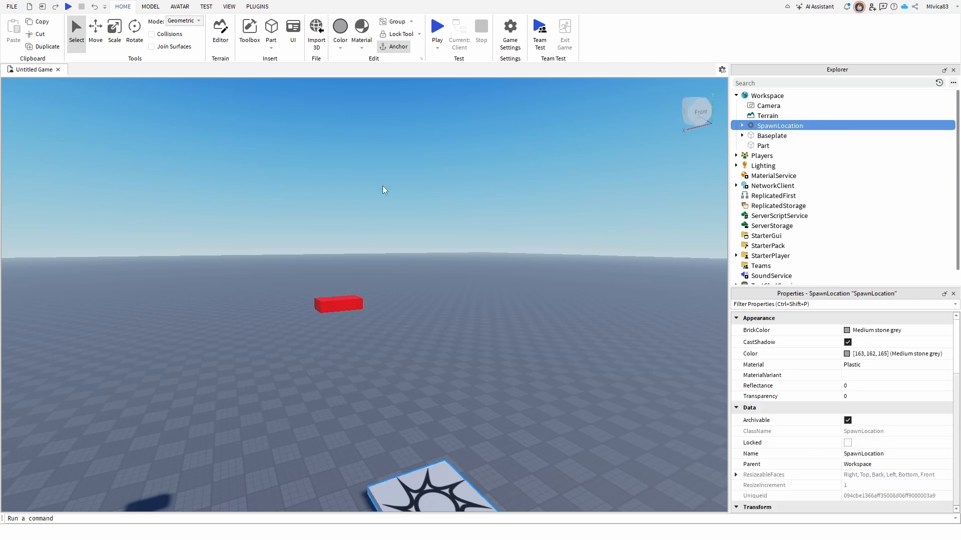
# Start the final play test with the avatar beside the spawn pad
pyautogui.click(763, 146)
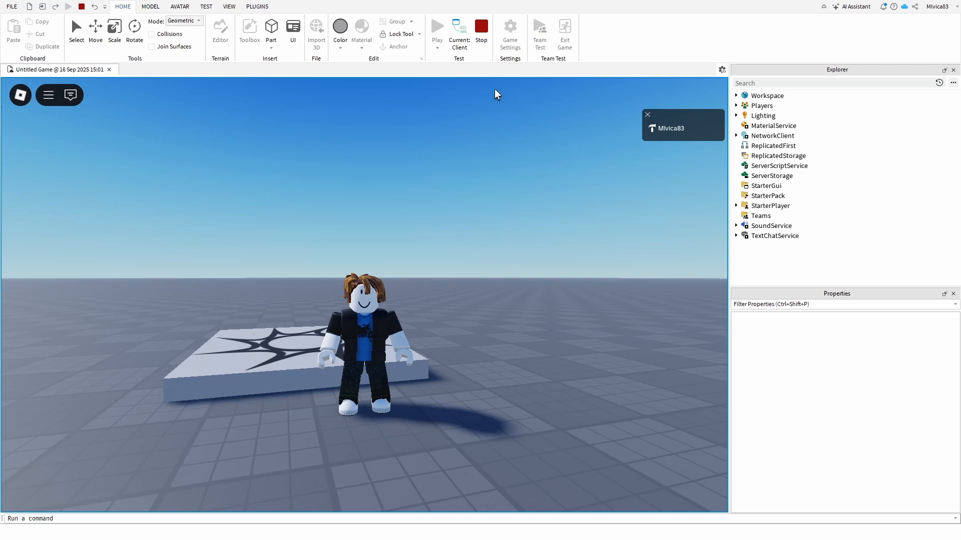
pyautogui.moveTo(504, 90)
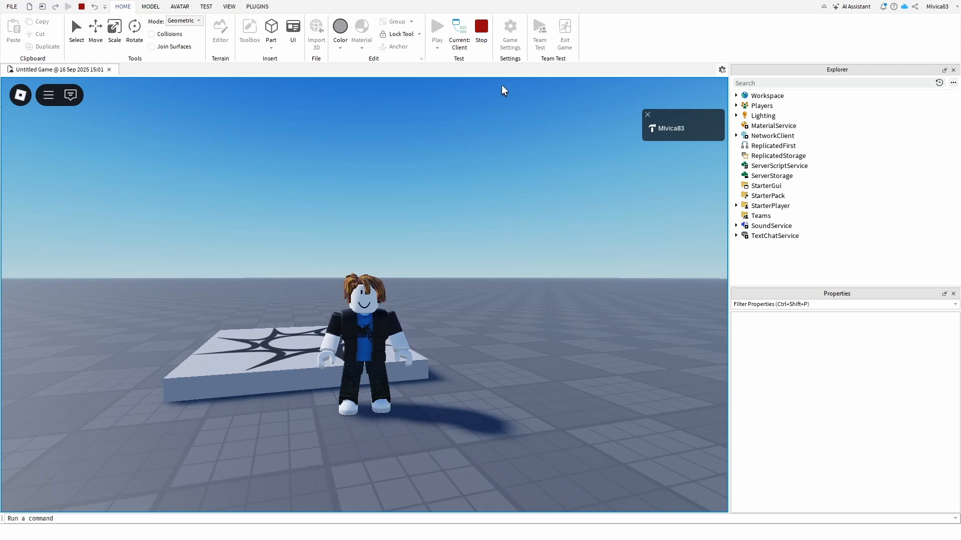